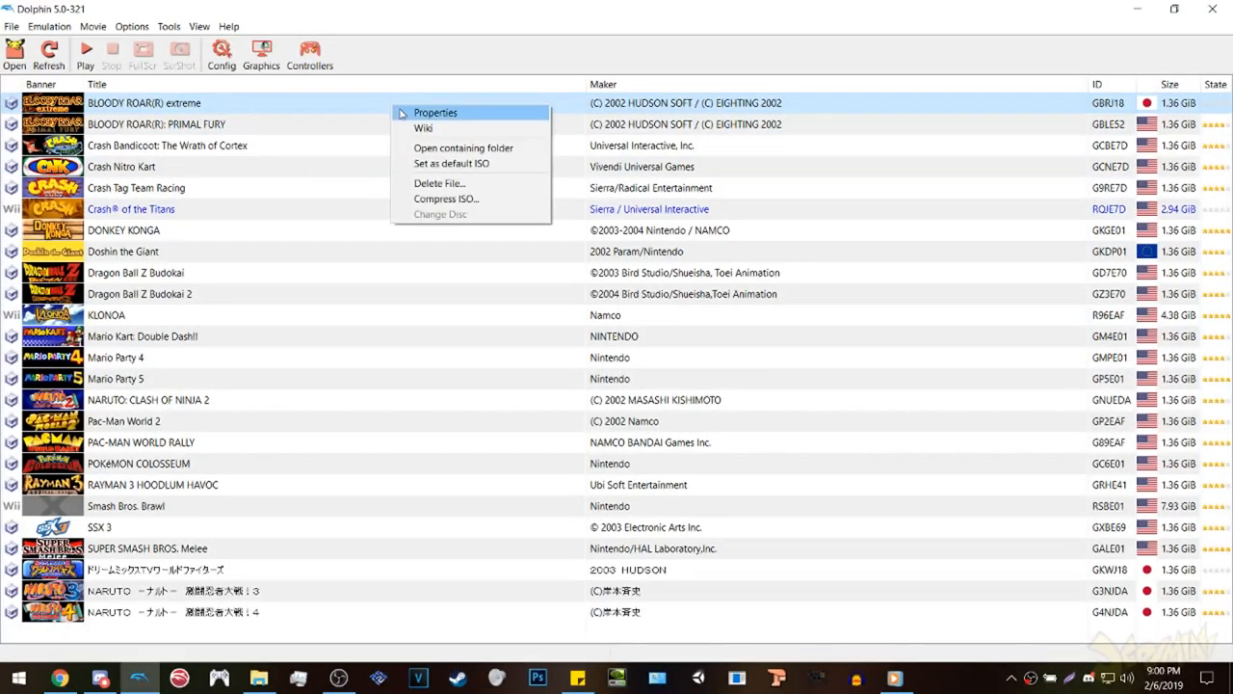
- View the BLOODY ROAR extreme properties for its GBRJ18 ID, then browse Dolphin's User and Load folders
{"action": "left_click", "coordinate": [436, 112]}
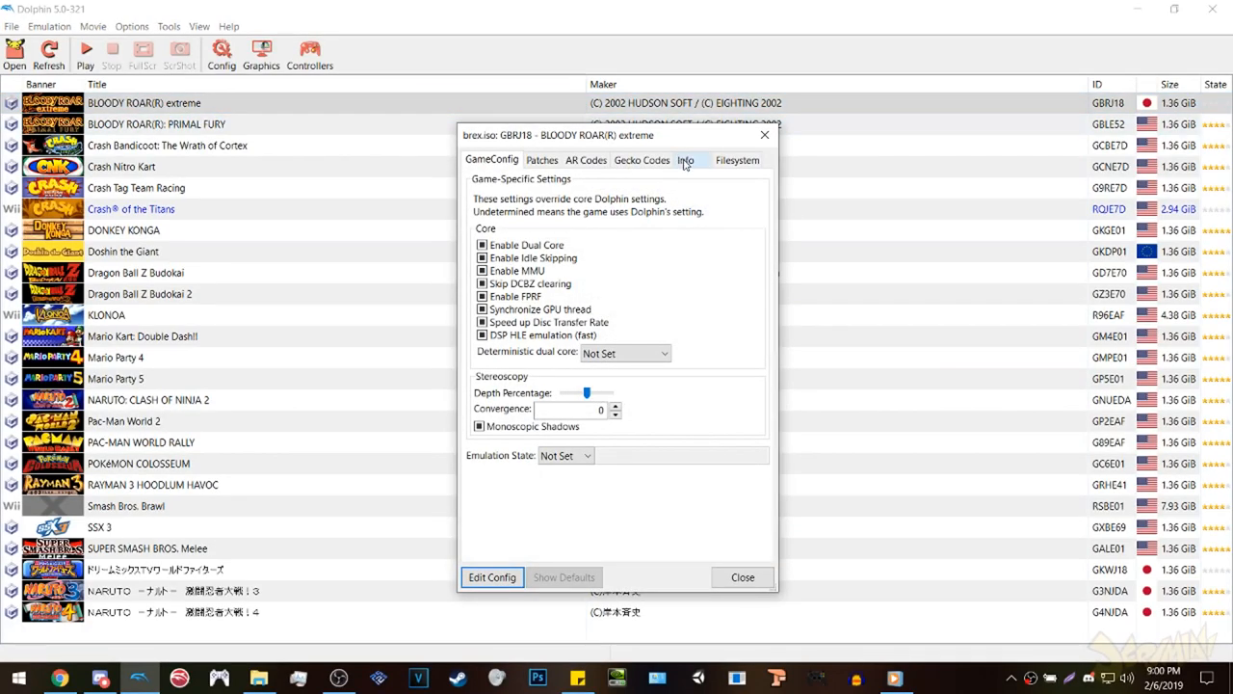
{"action": "left_click", "coordinate": [690, 160]}
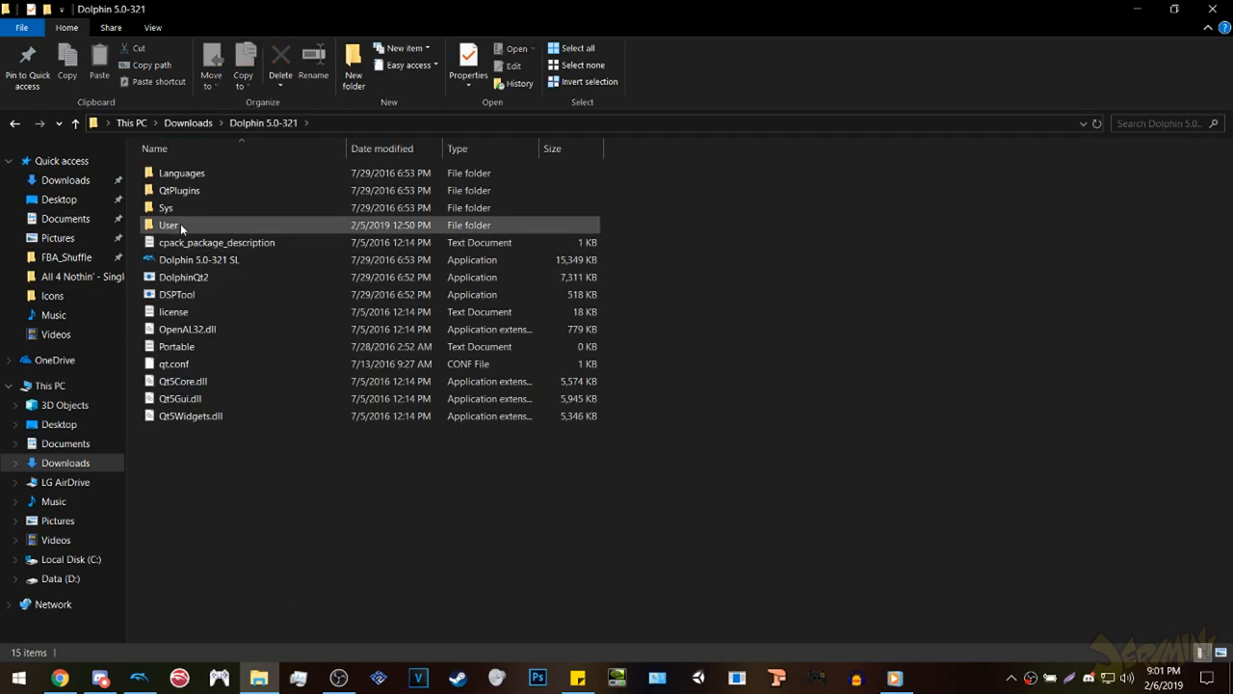
{"action": "double_click", "coordinate": [172, 224]}
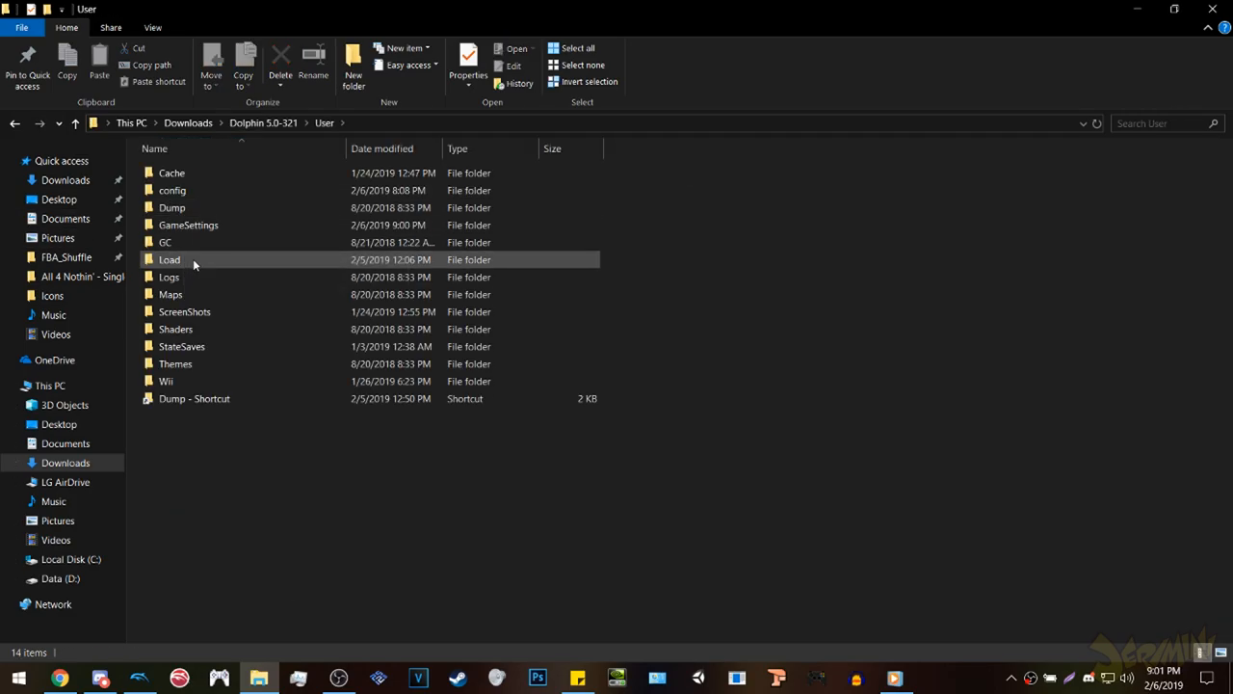
{"action": "double_click", "coordinate": [170, 258]}
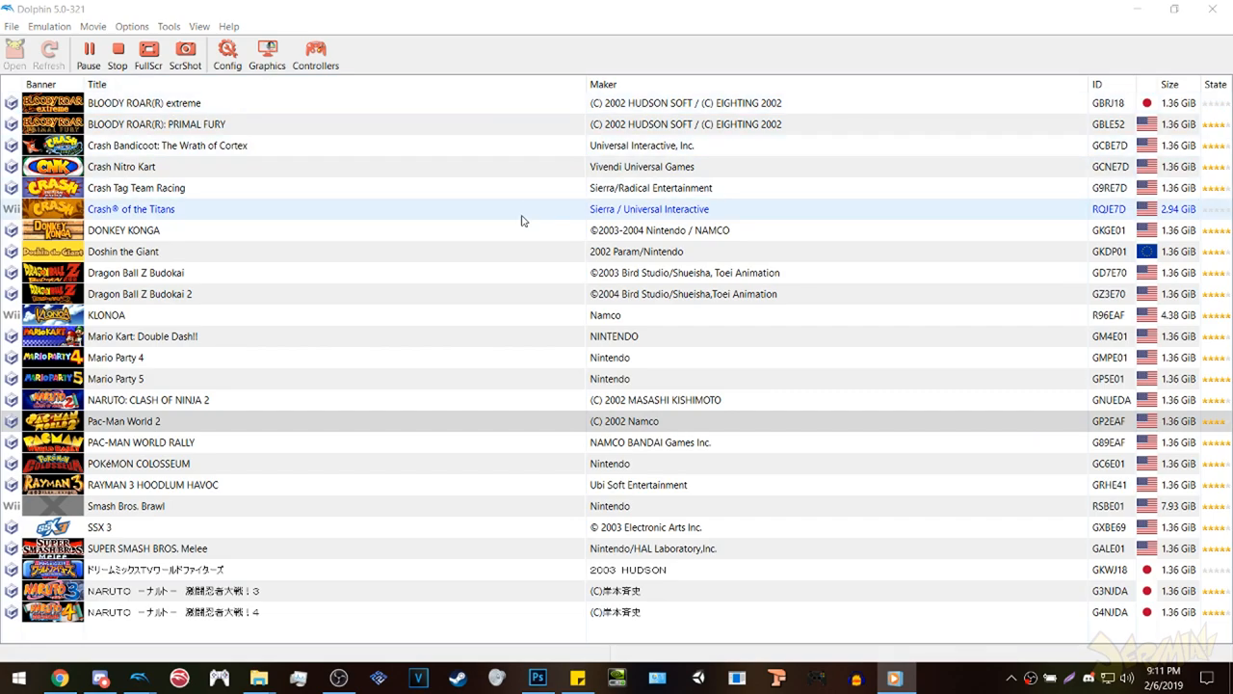
- Enable Dump Textures under the Advanced graphics options
{"action": "left_click", "coordinate": [266, 54]}
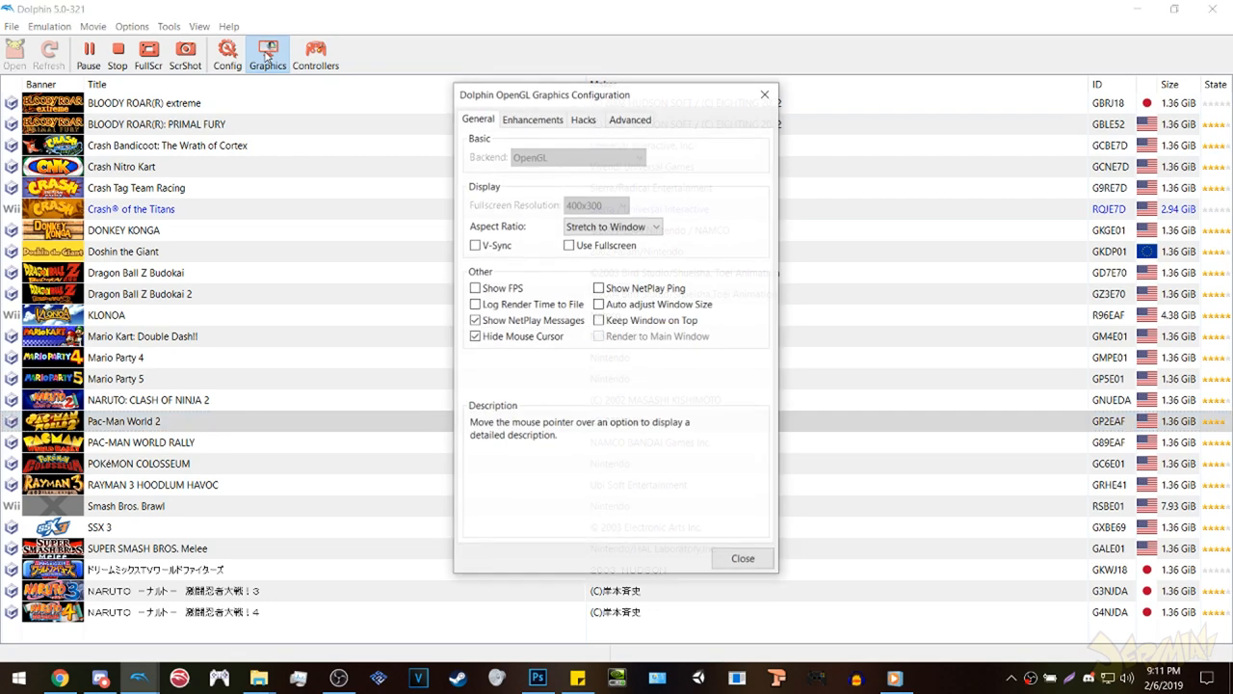
{"action": "left_click", "coordinate": [630, 119]}
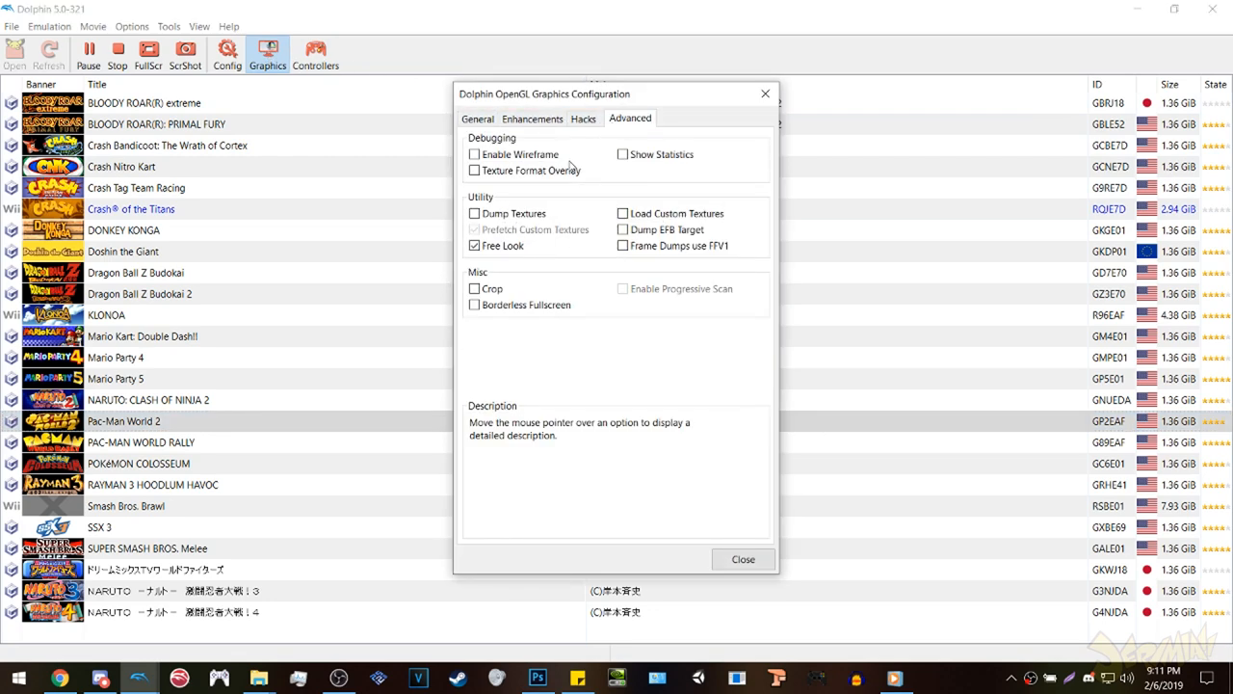
{"action": "left_click", "coordinate": [472, 212]}
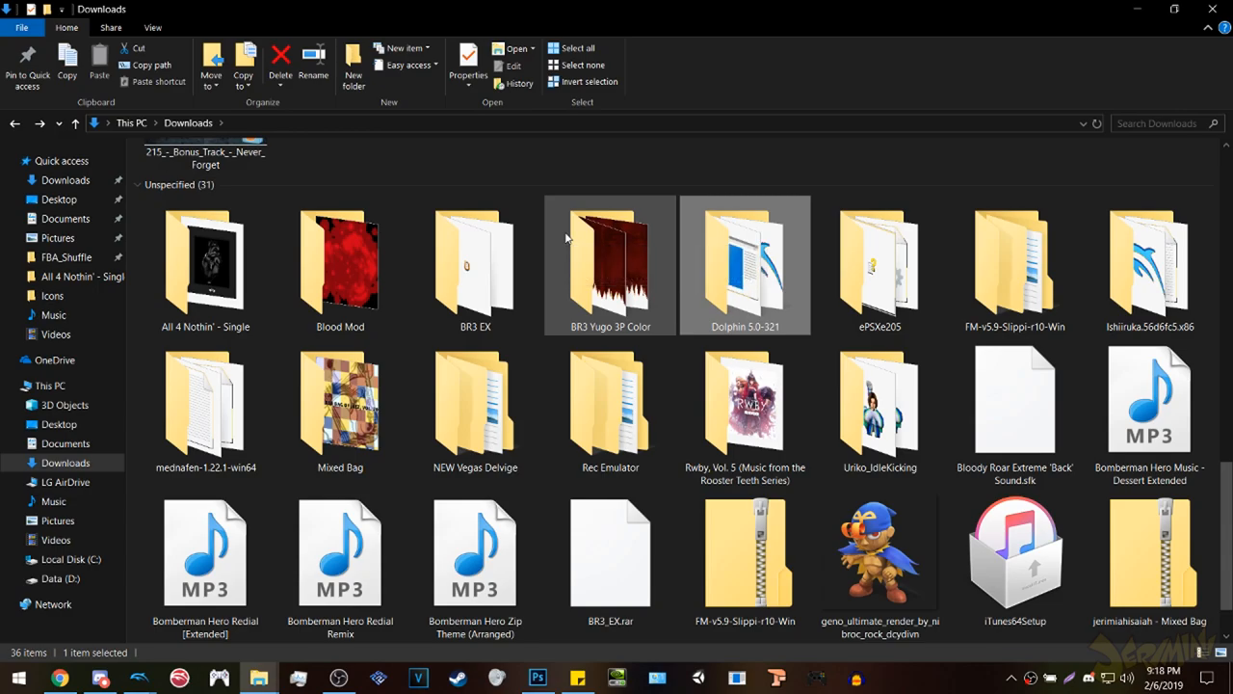
- Navigate Dolphin 5.0-321 > User > Dump > Textures to the GBRJ18 dumped-texture folder
{"action": "double_click", "coordinate": [744, 266]}
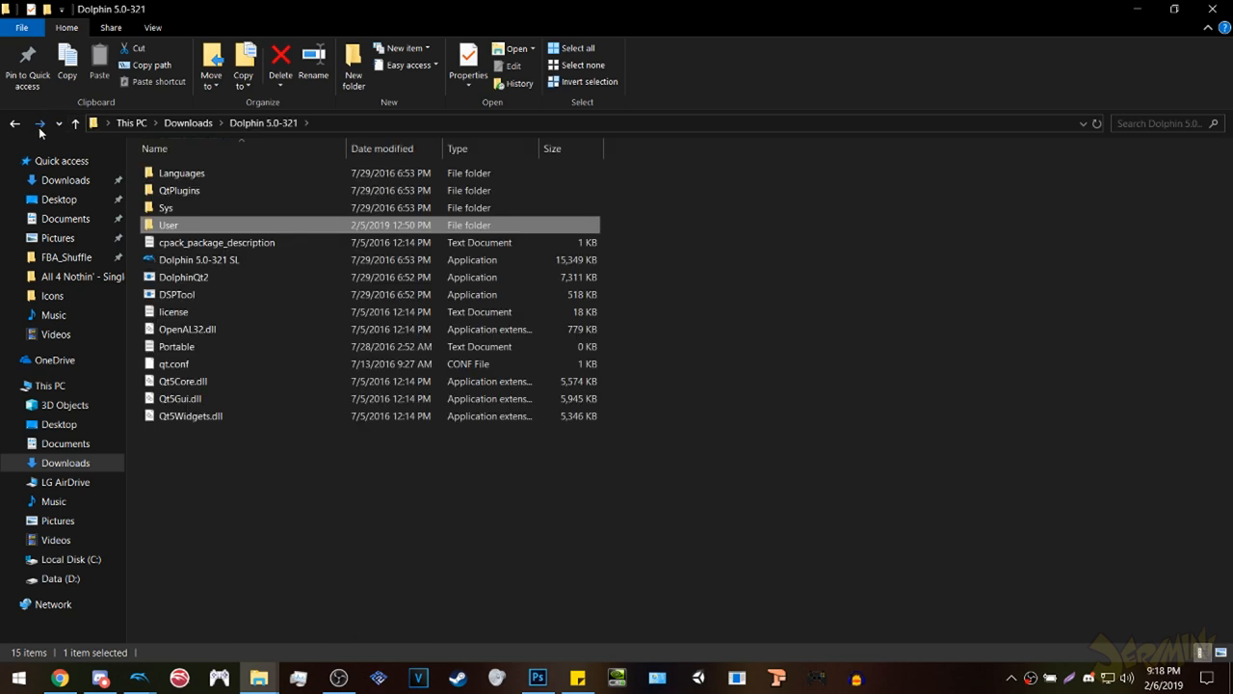
{"action": "double_click", "coordinate": [170, 223]}
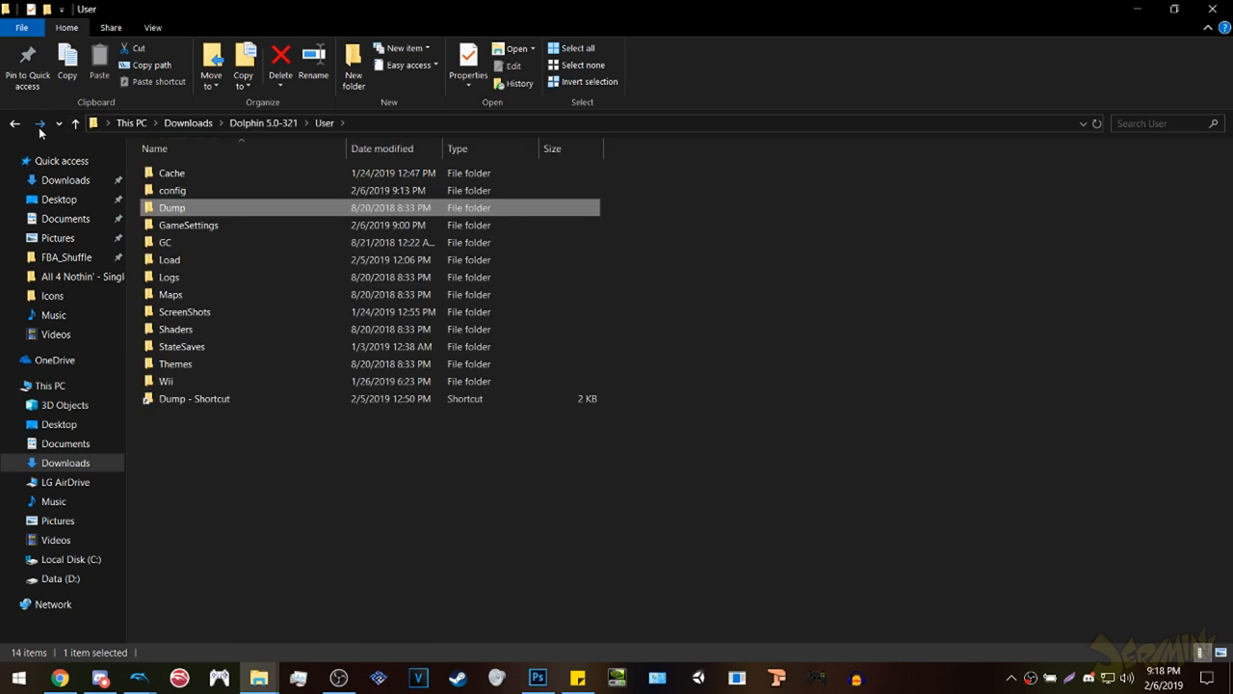
{"action": "double_click", "coordinate": [172, 209]}
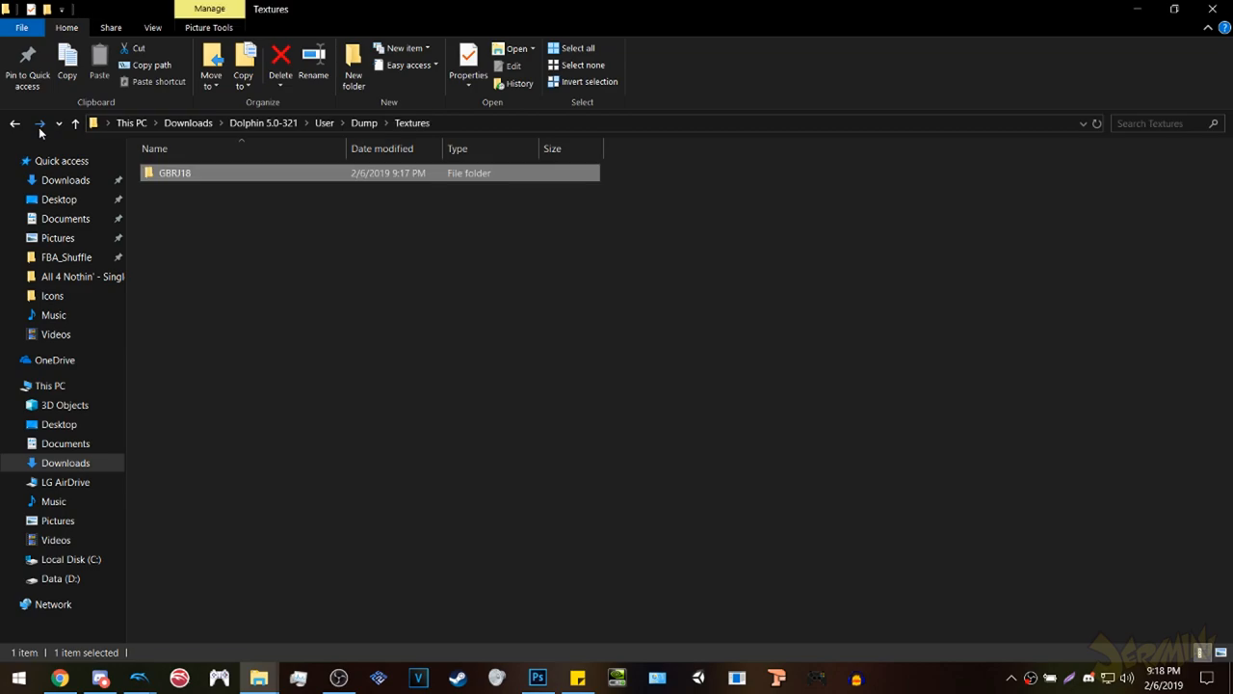
{"action": "double_click", "coordinate": [175, 174]}
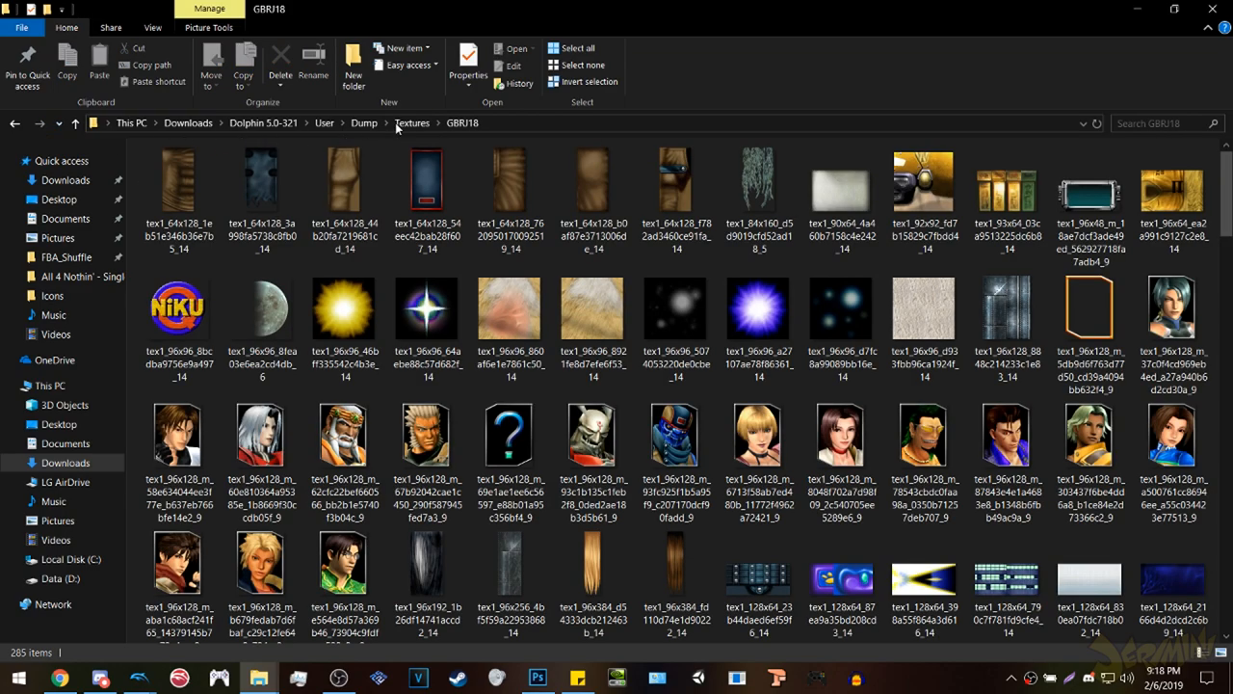
- Select the dark texture with the red X emblem among the GBRJ18 dumps and switch to Photoshop
{"action": "scroll", "scroll_direction": "down", "scroll_amount": 3}
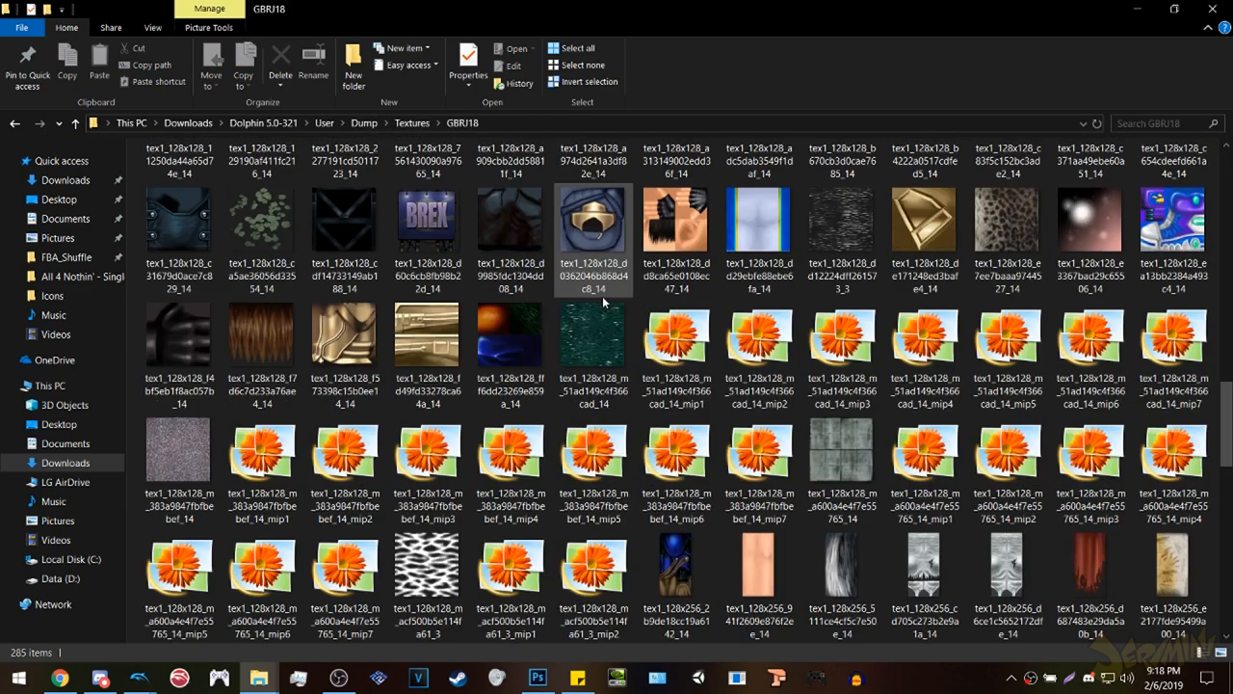
{"action": "scroll", "scroll_direction": "down", "scroll_amount": 3}
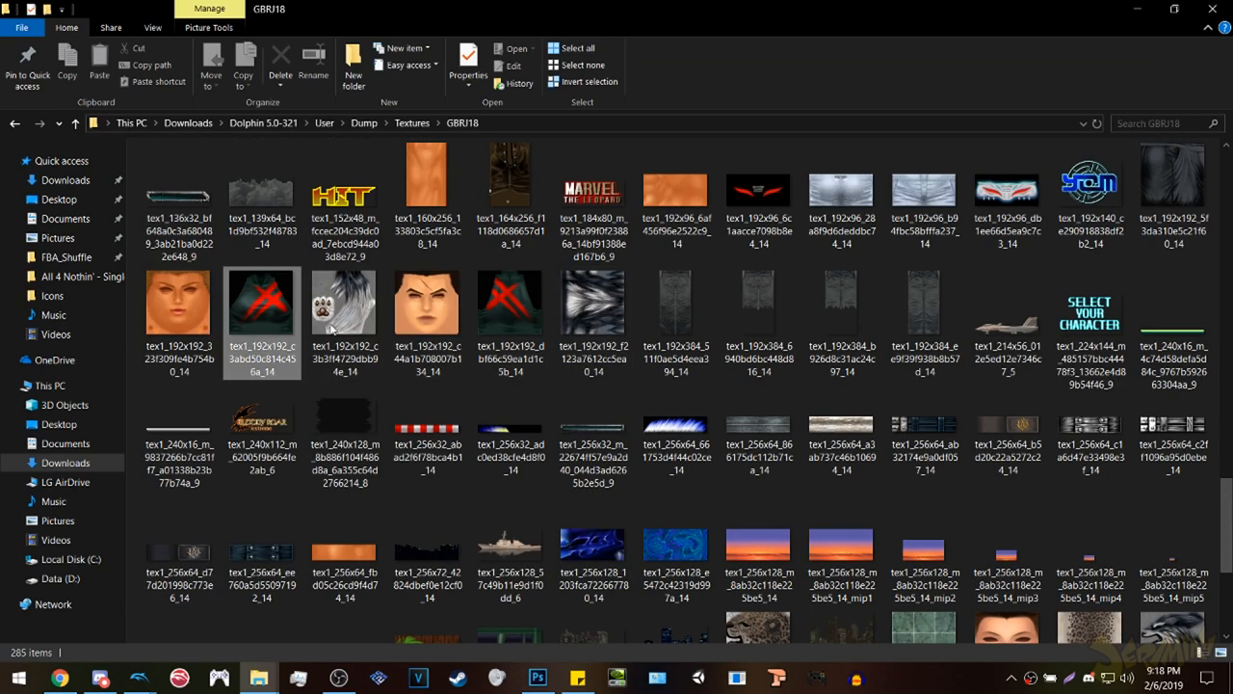
{"action": "left_click", "coordinate": [509, 312]}
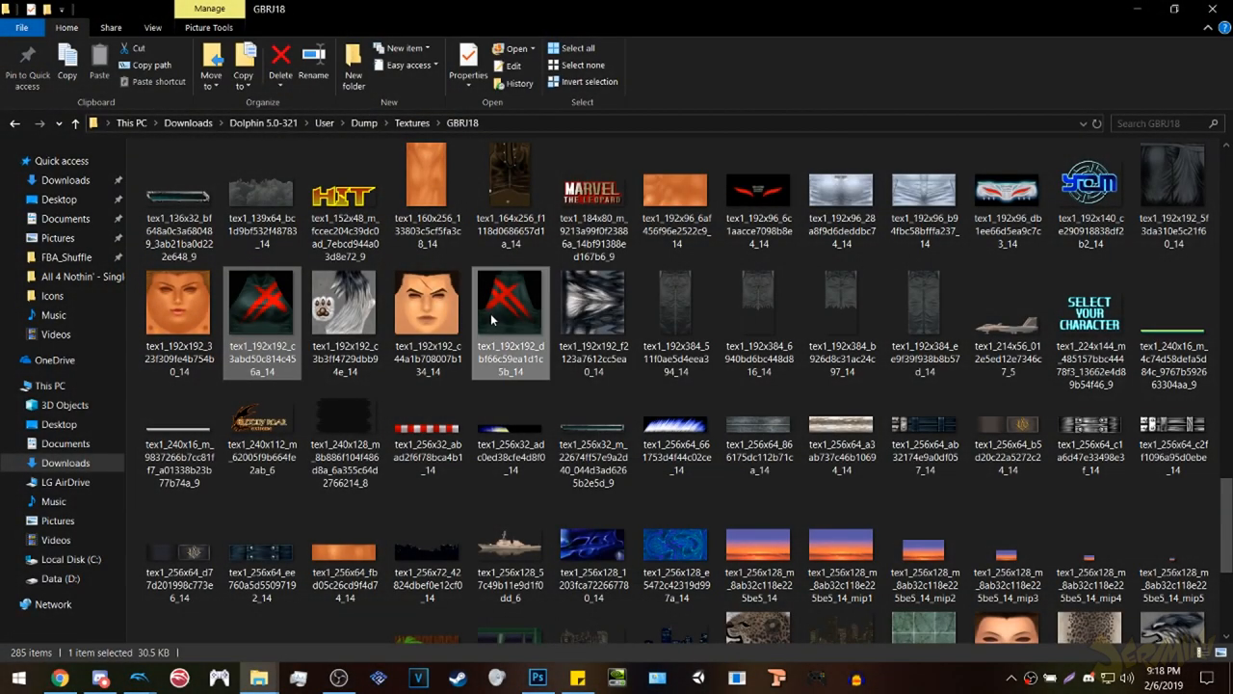
{"action": "left_click", "coordinate": [555, 675]}
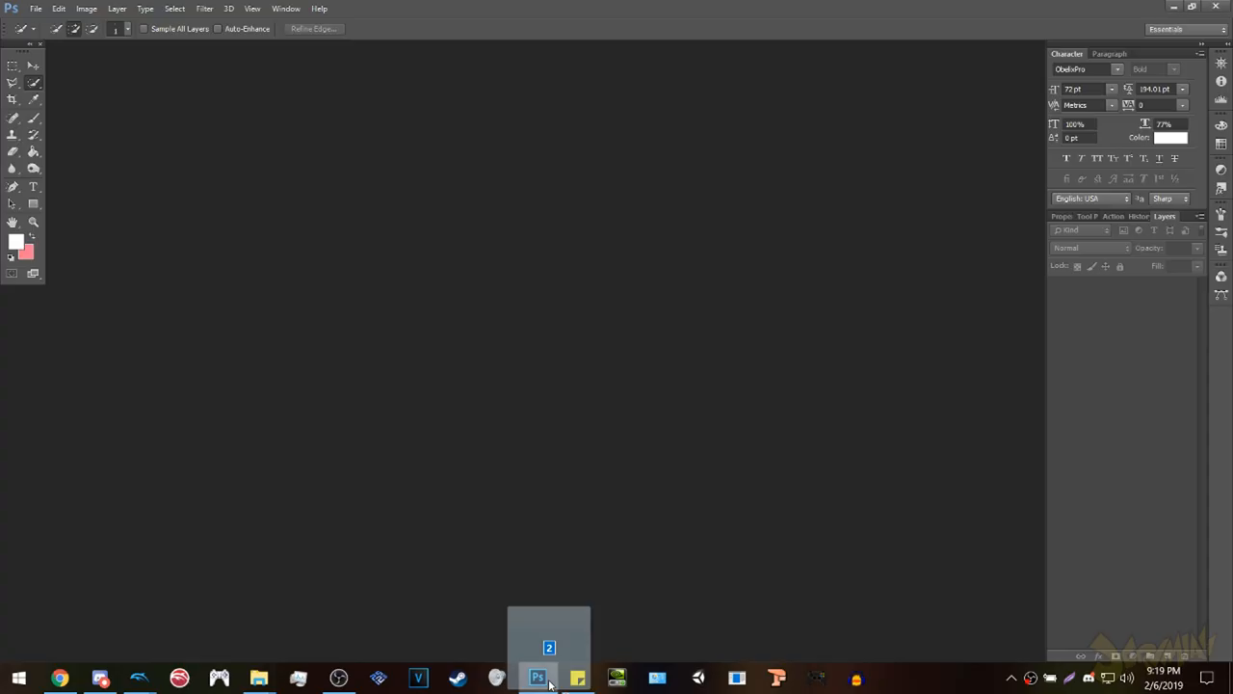
- Create a new folder named 'Shina Blue' inside Load\Textures\GBRJ18 during the PNG save
{"action": "left_click", "coordinate": [544, 677]}
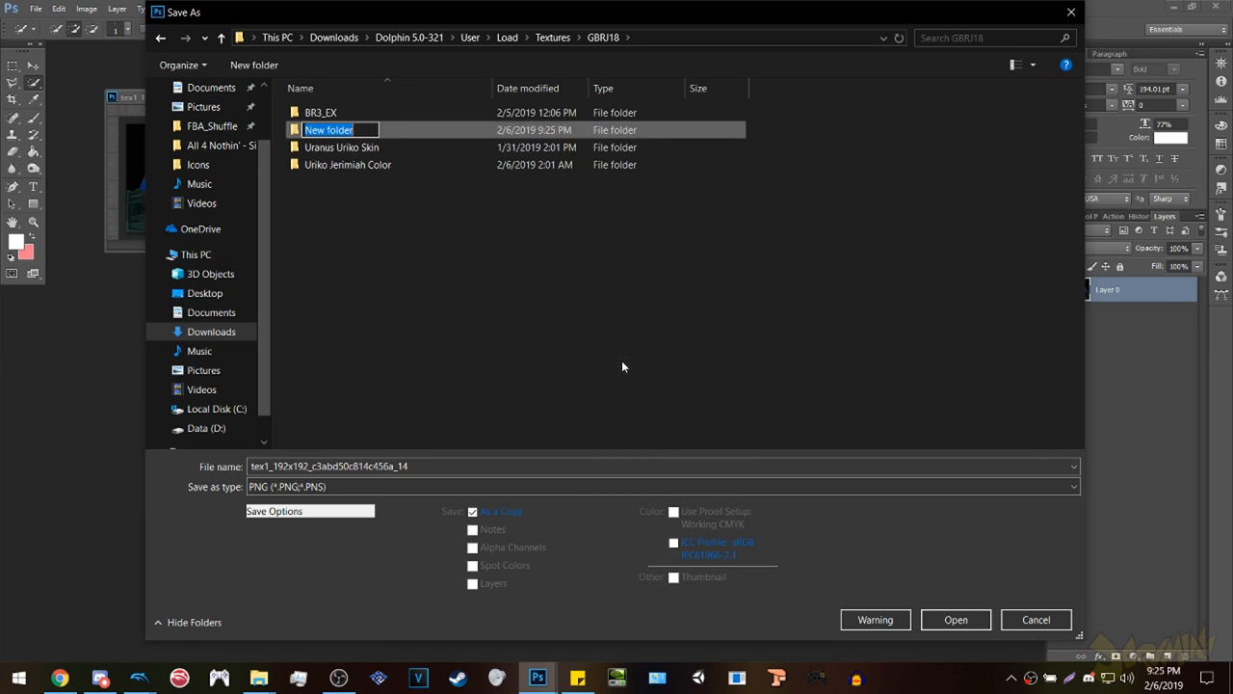
{"action": "type", "text": "Shina Blue"}
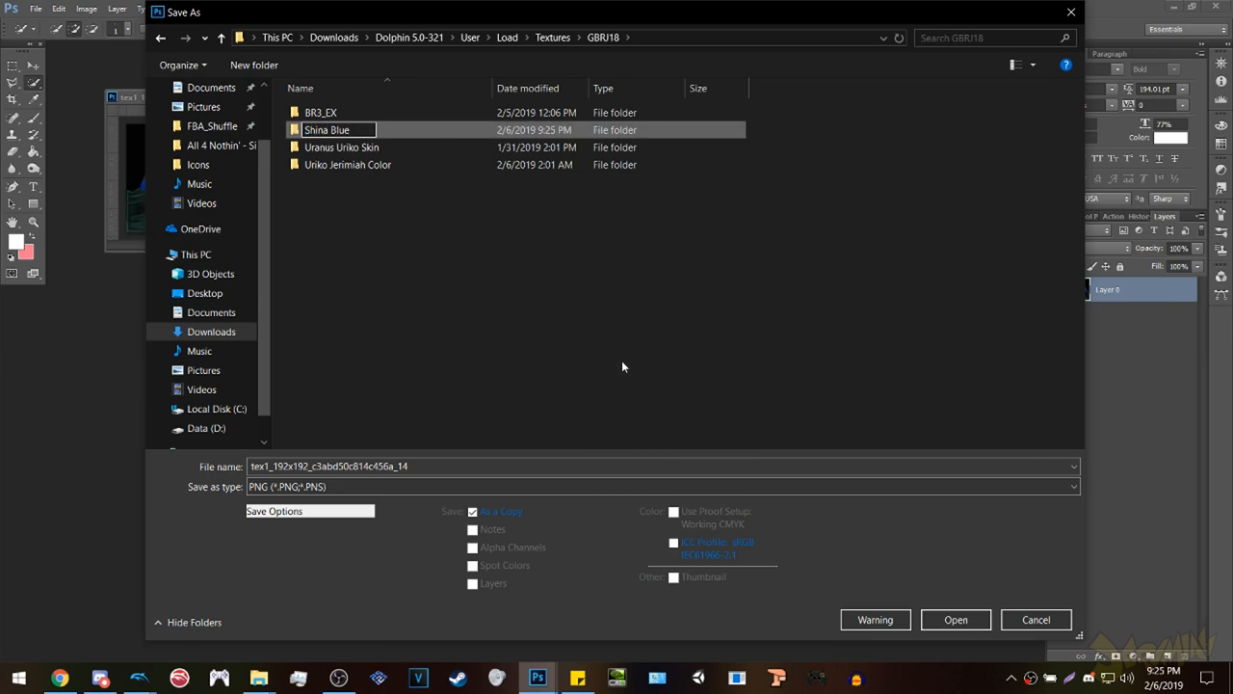